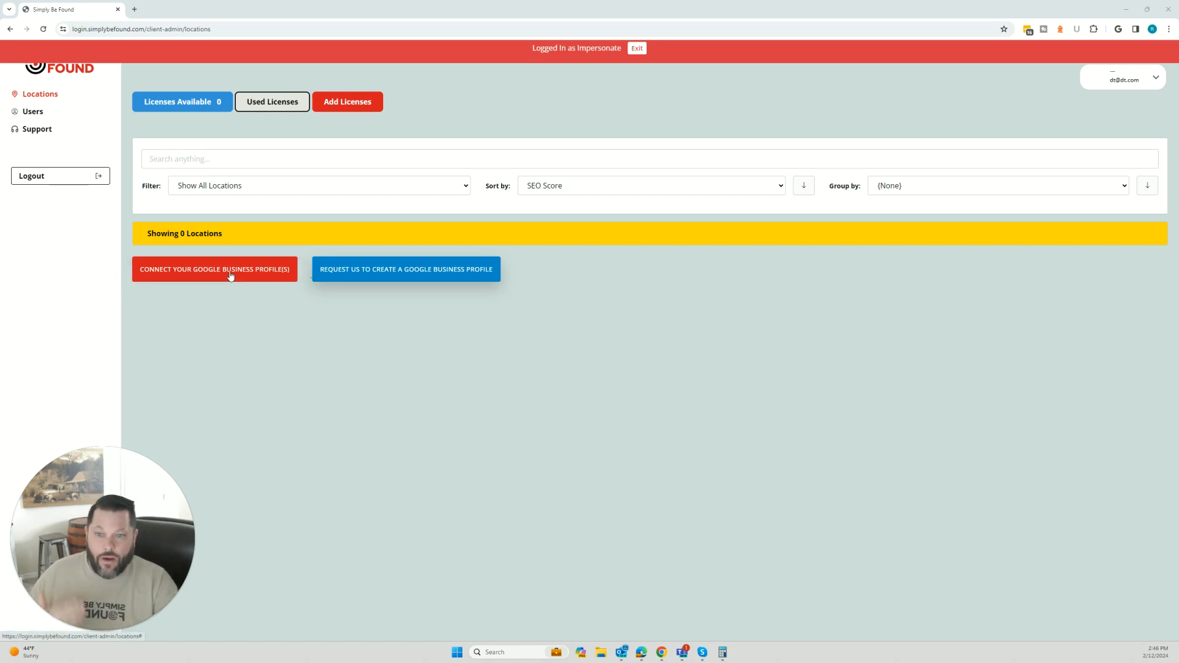
Start connecting a Google Business Profile from the Locations page, bringing up Google sign-in.
{"action": "left_click", "coordinate": [213, 269]}
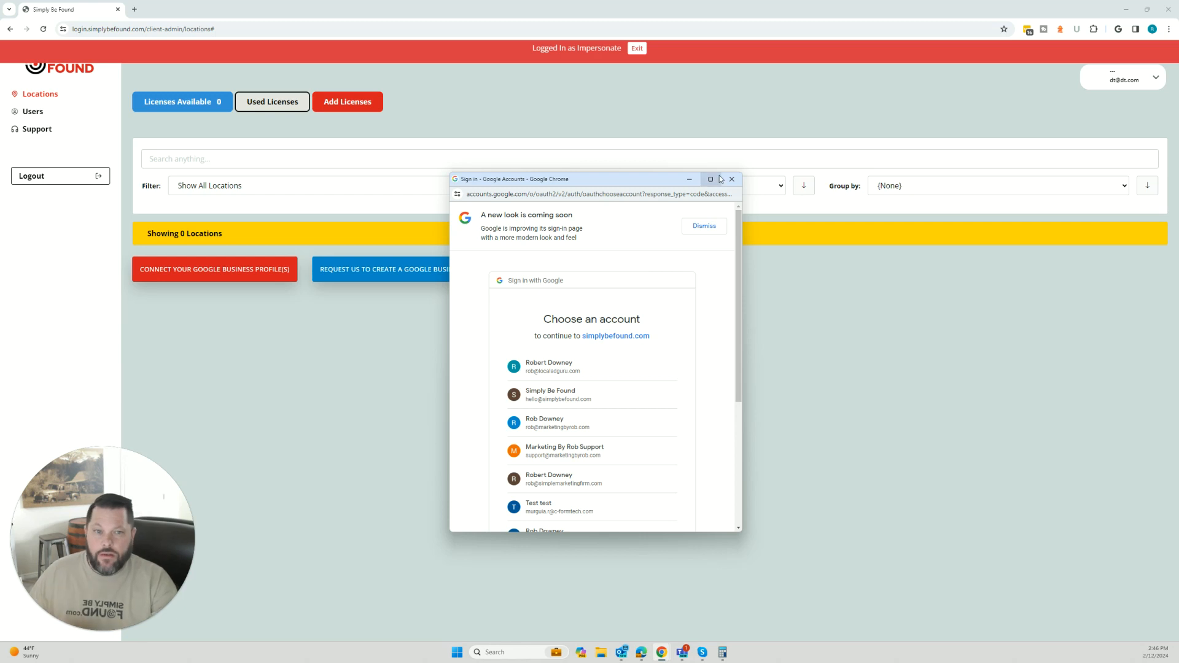
Dismiss the Google account chooser and request creation of a Google Business Profile instead.
{"action": "left_click", "coordinate": [730, 179]}
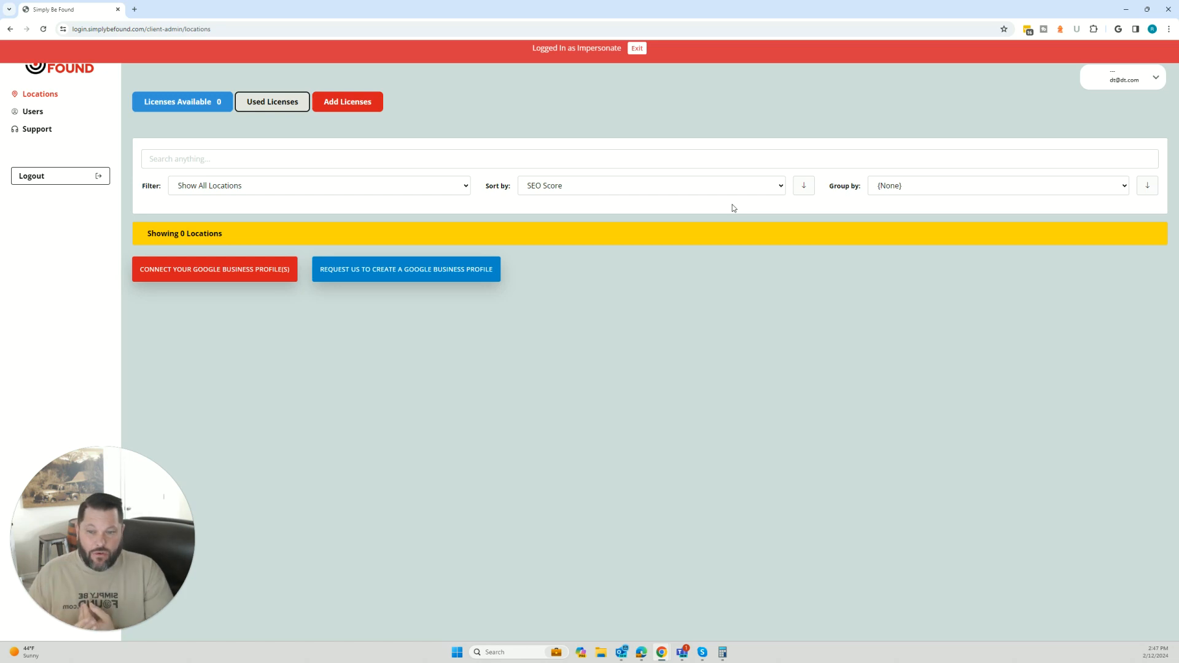
{"action": "mouse_move", "coordinate": [424, 215]}
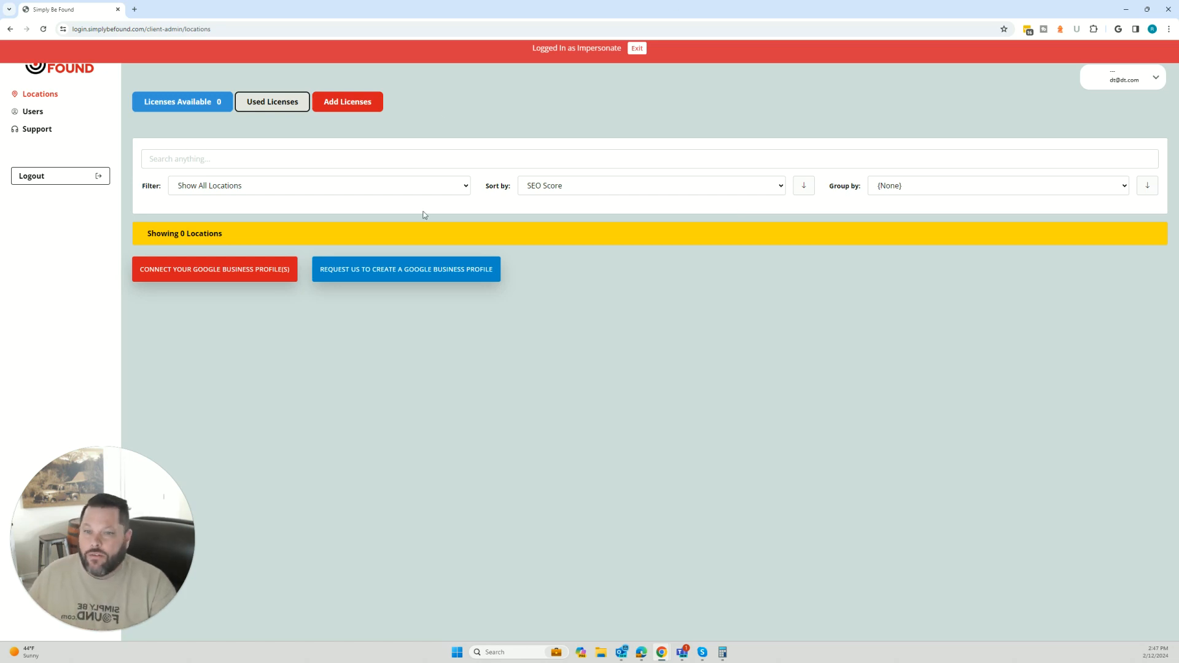
{"action": "left_click", "coordinate": [406, 269]}
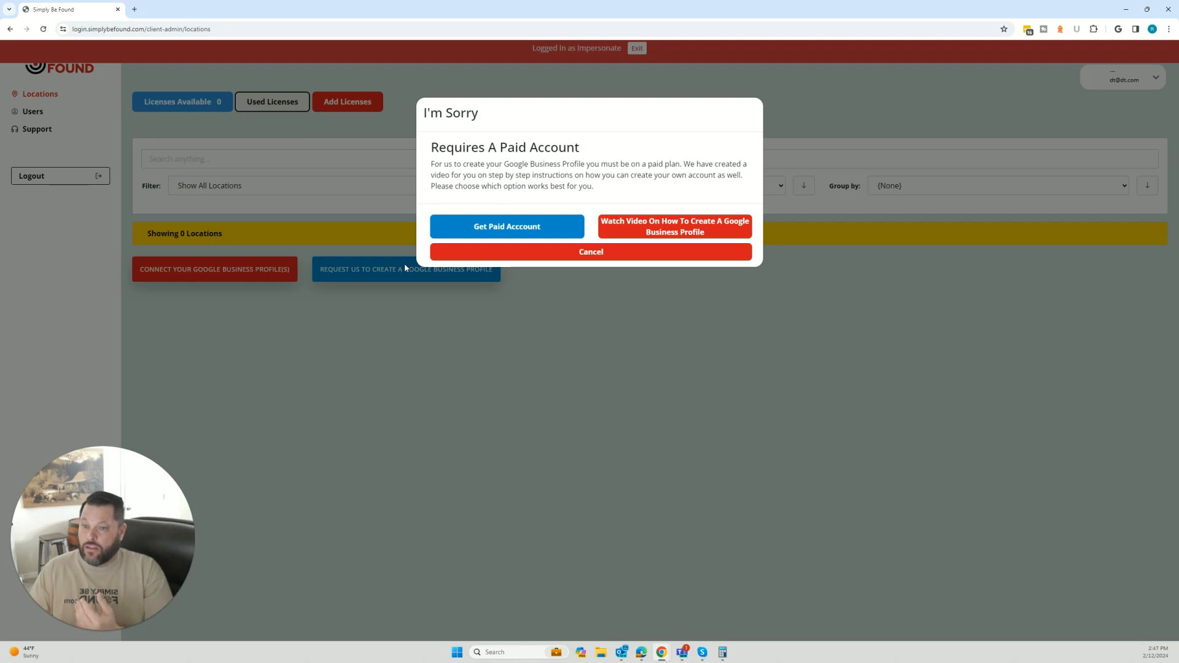
{"action": "mouse_move", "coordinate": [676, 135]}
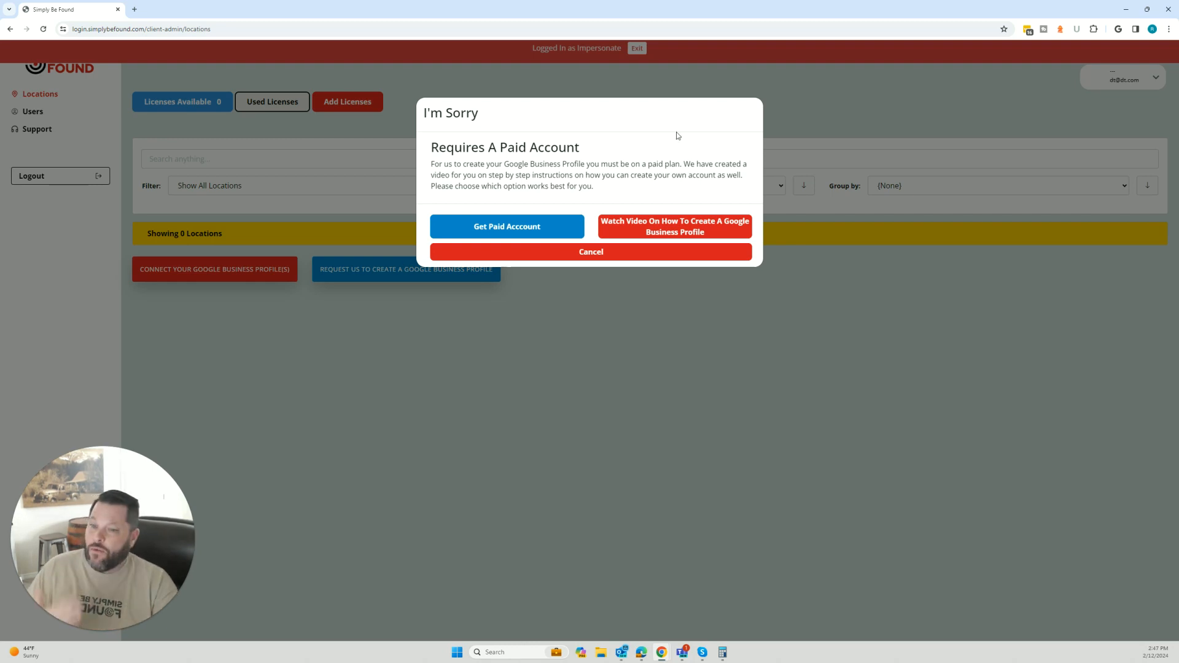
{"action": "mouse_move", "coordinate": [551, 113]}
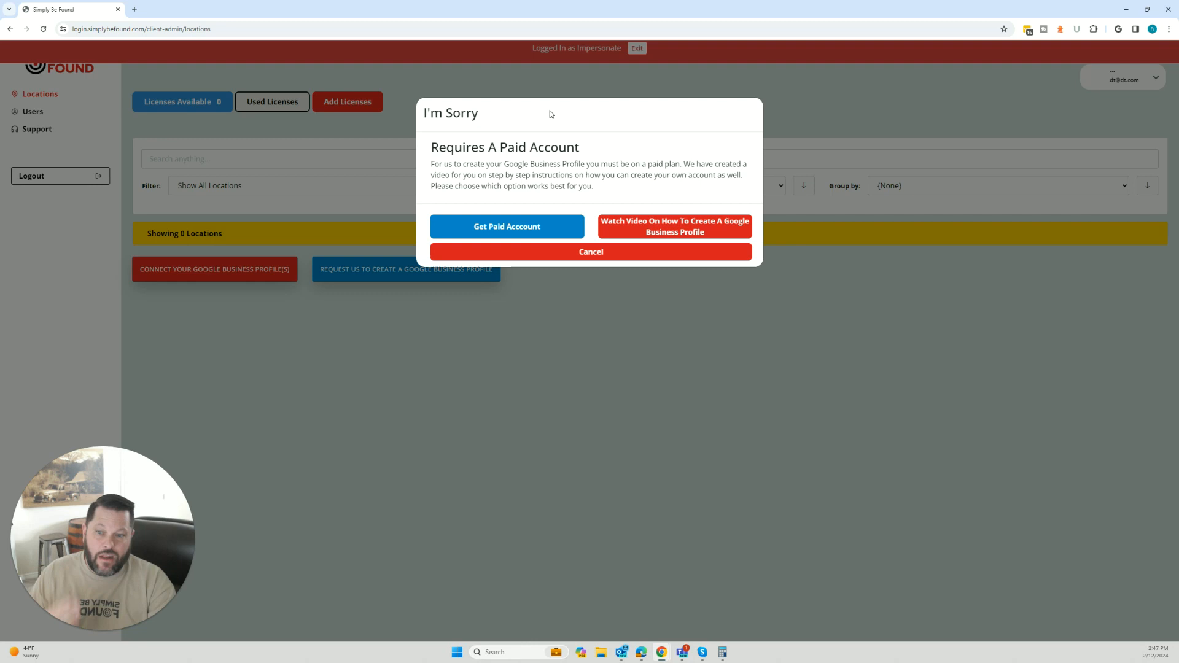
{"action": "mouse_move", "coordinate": [659, 236]}
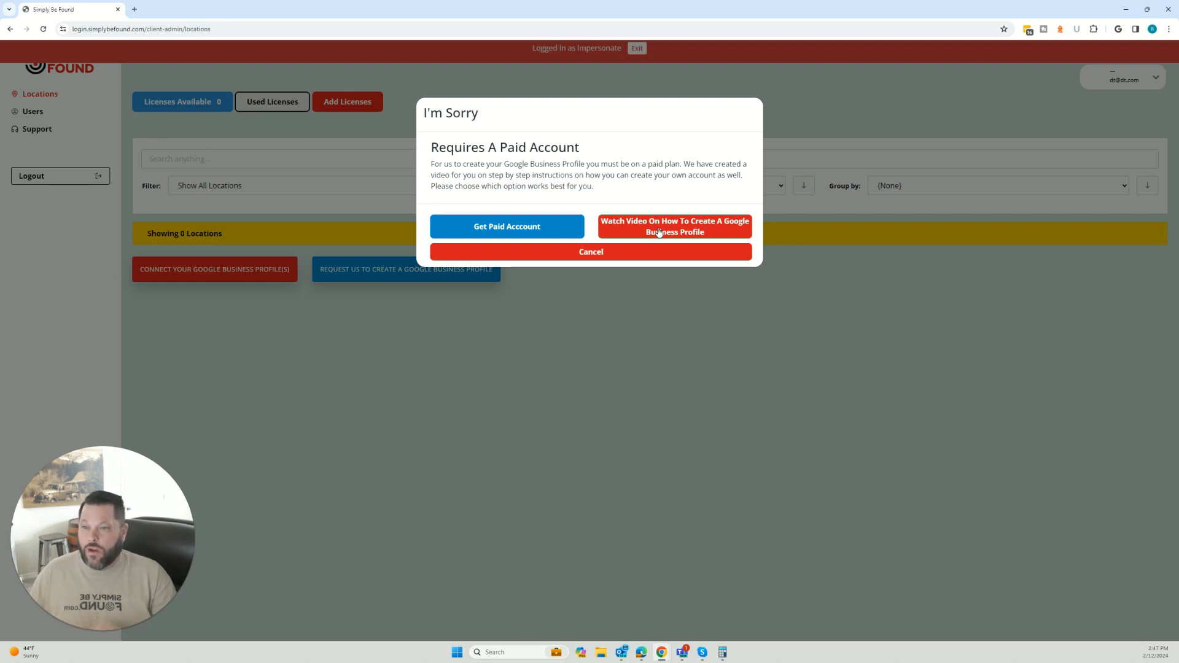
{"action": "left_click", "coordinate": [591, 250]}
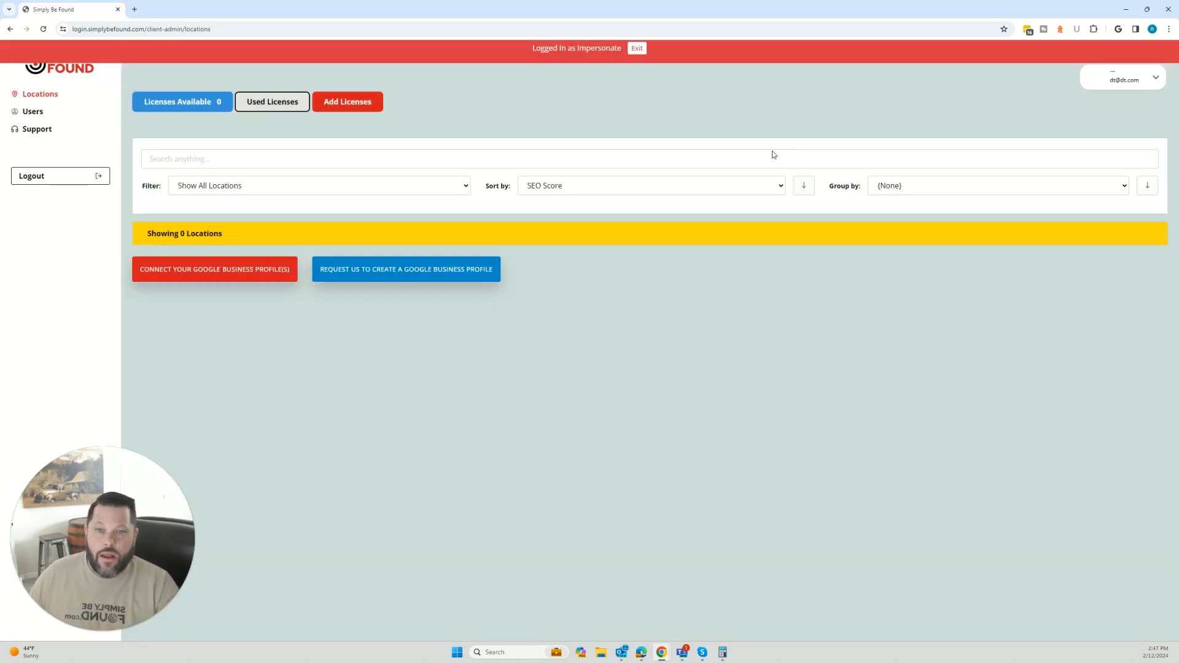